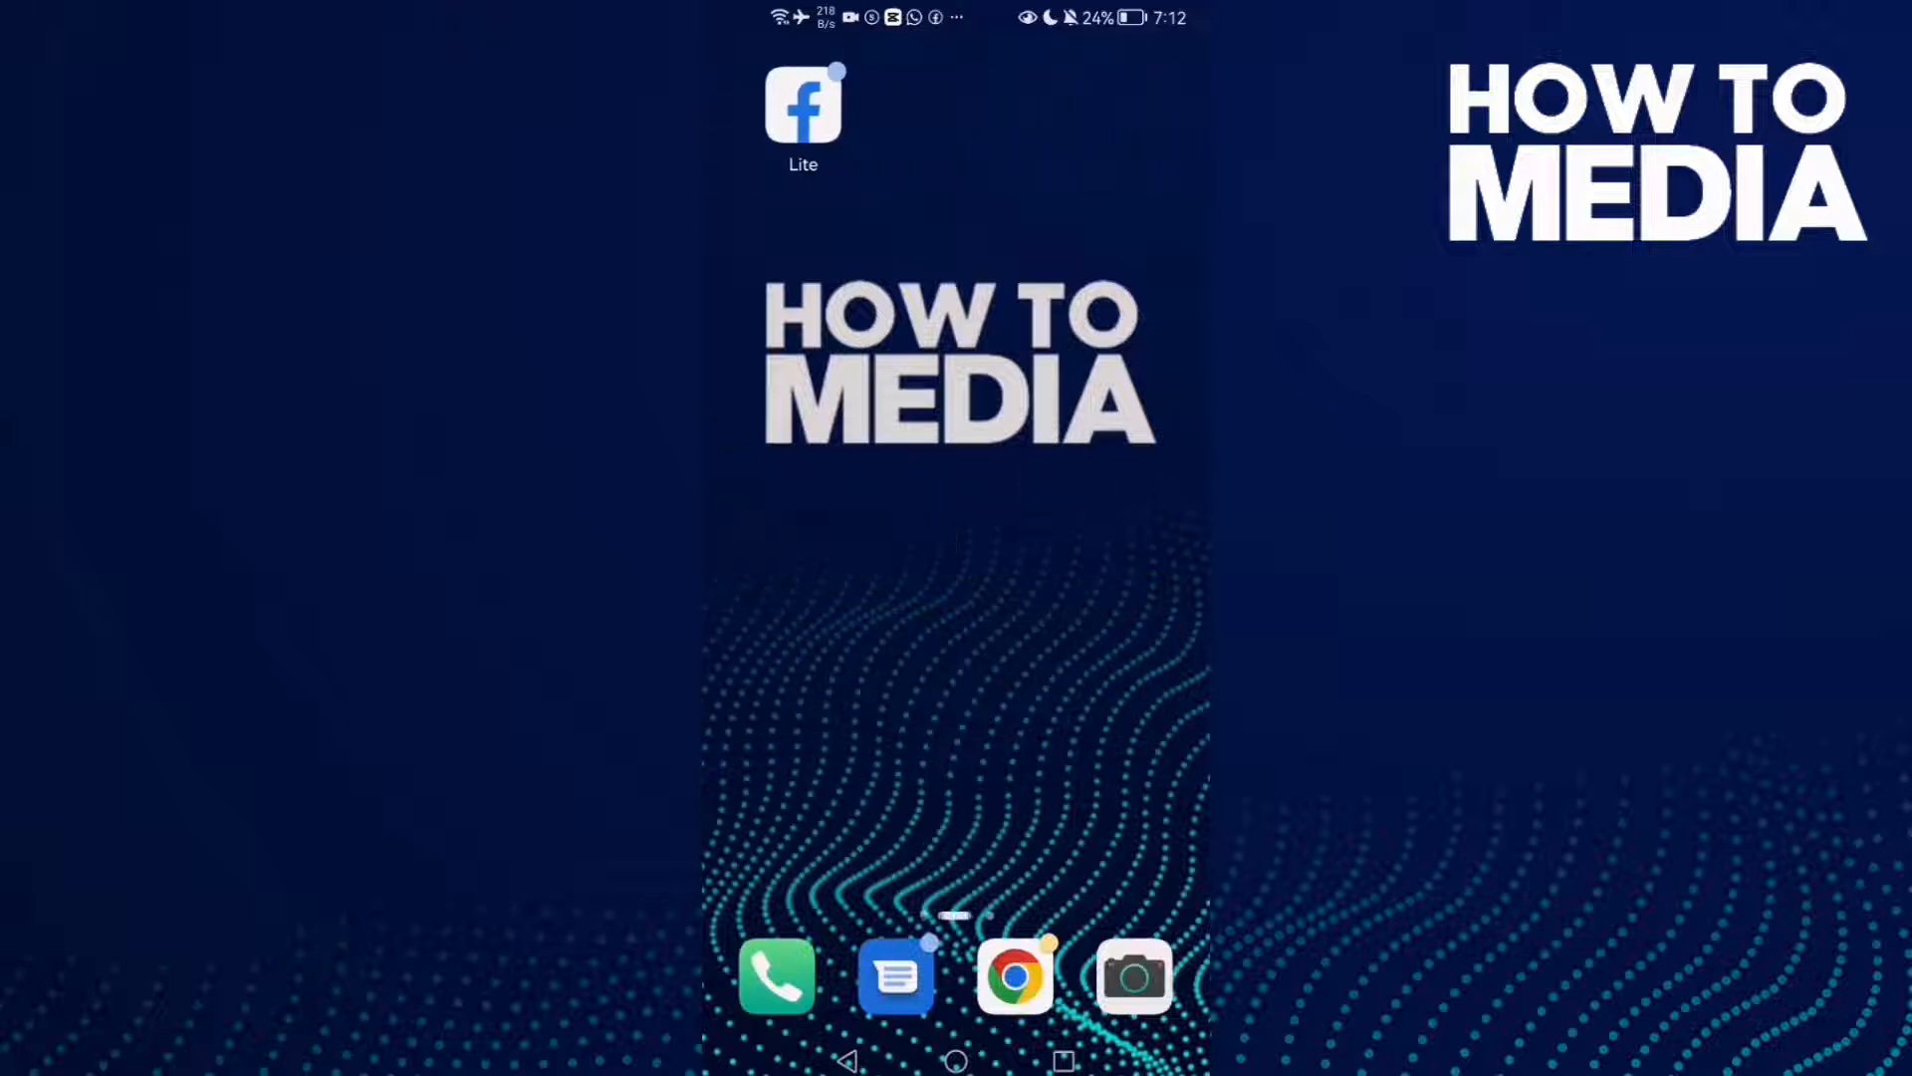
Launch Facebook Lite, browse the main menu, then return to the news feed
left_click(803, 103)
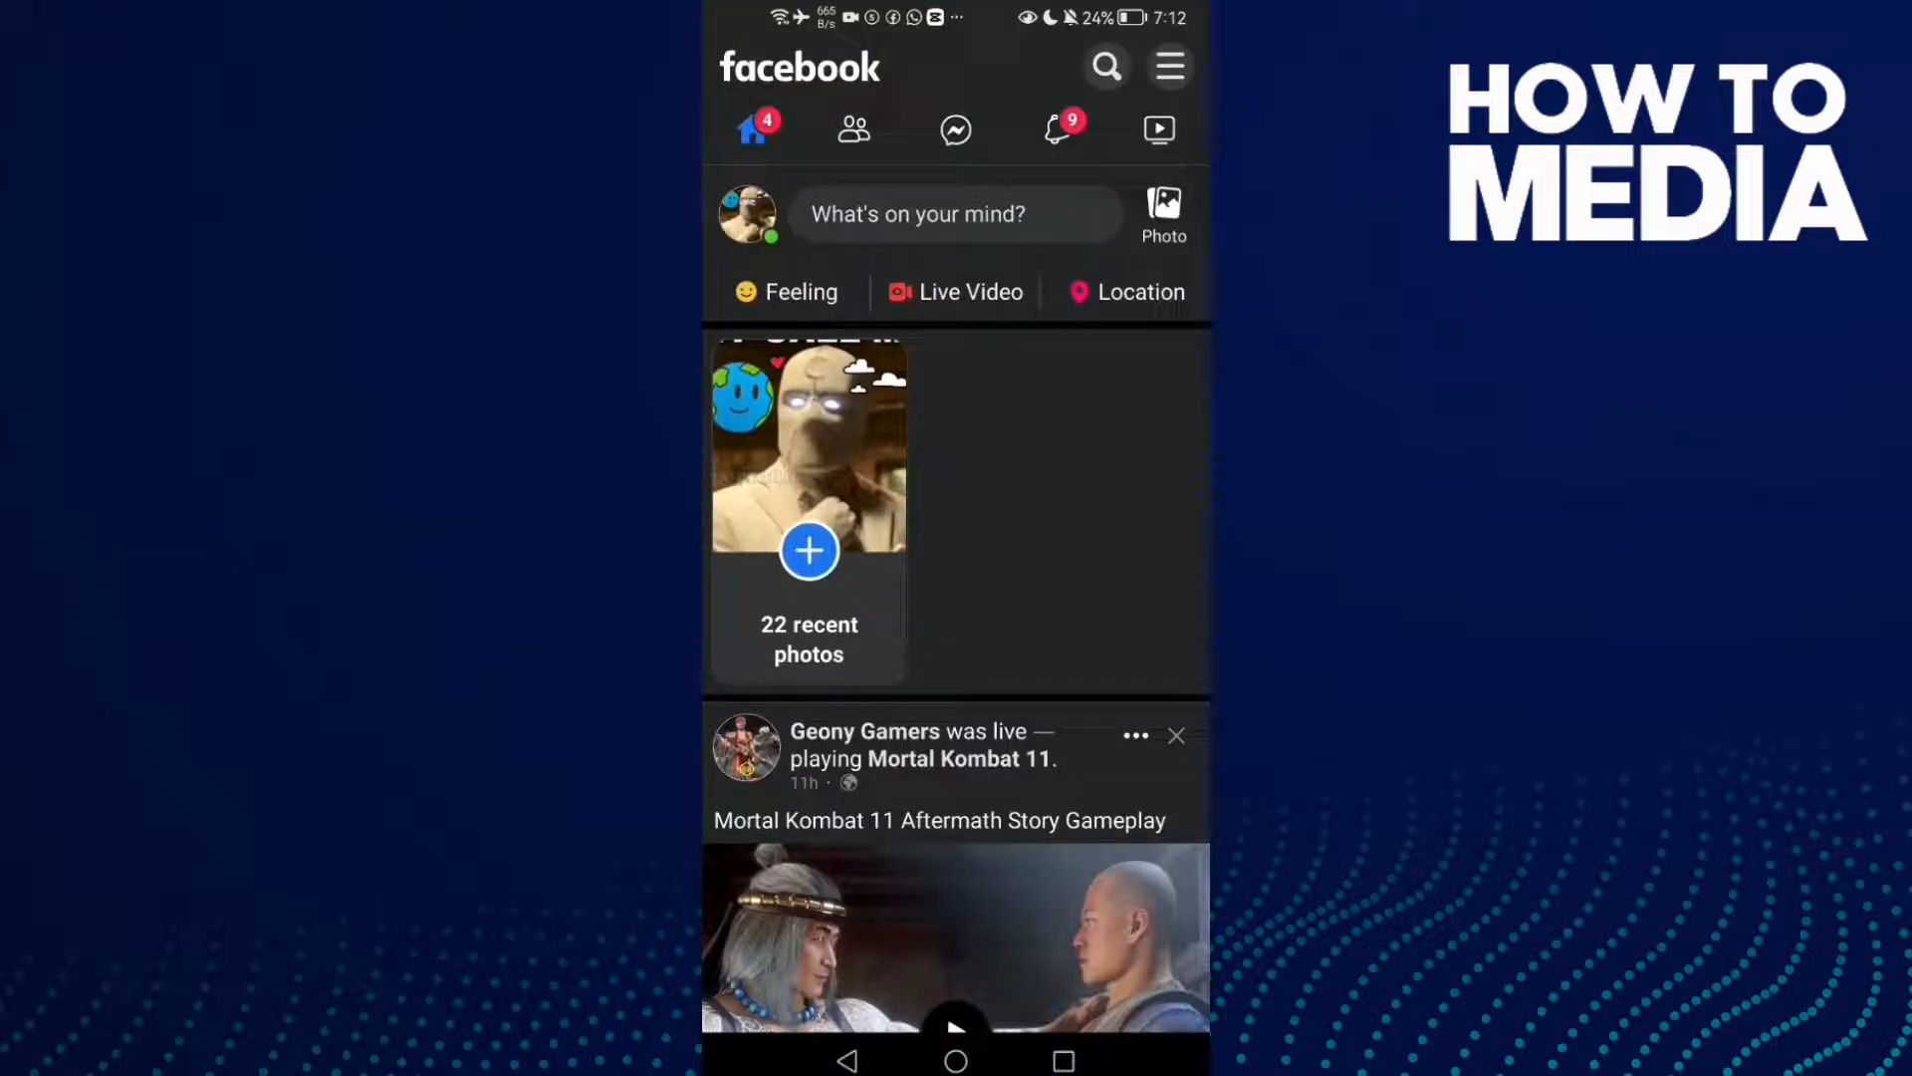
left_click(1167, 67)
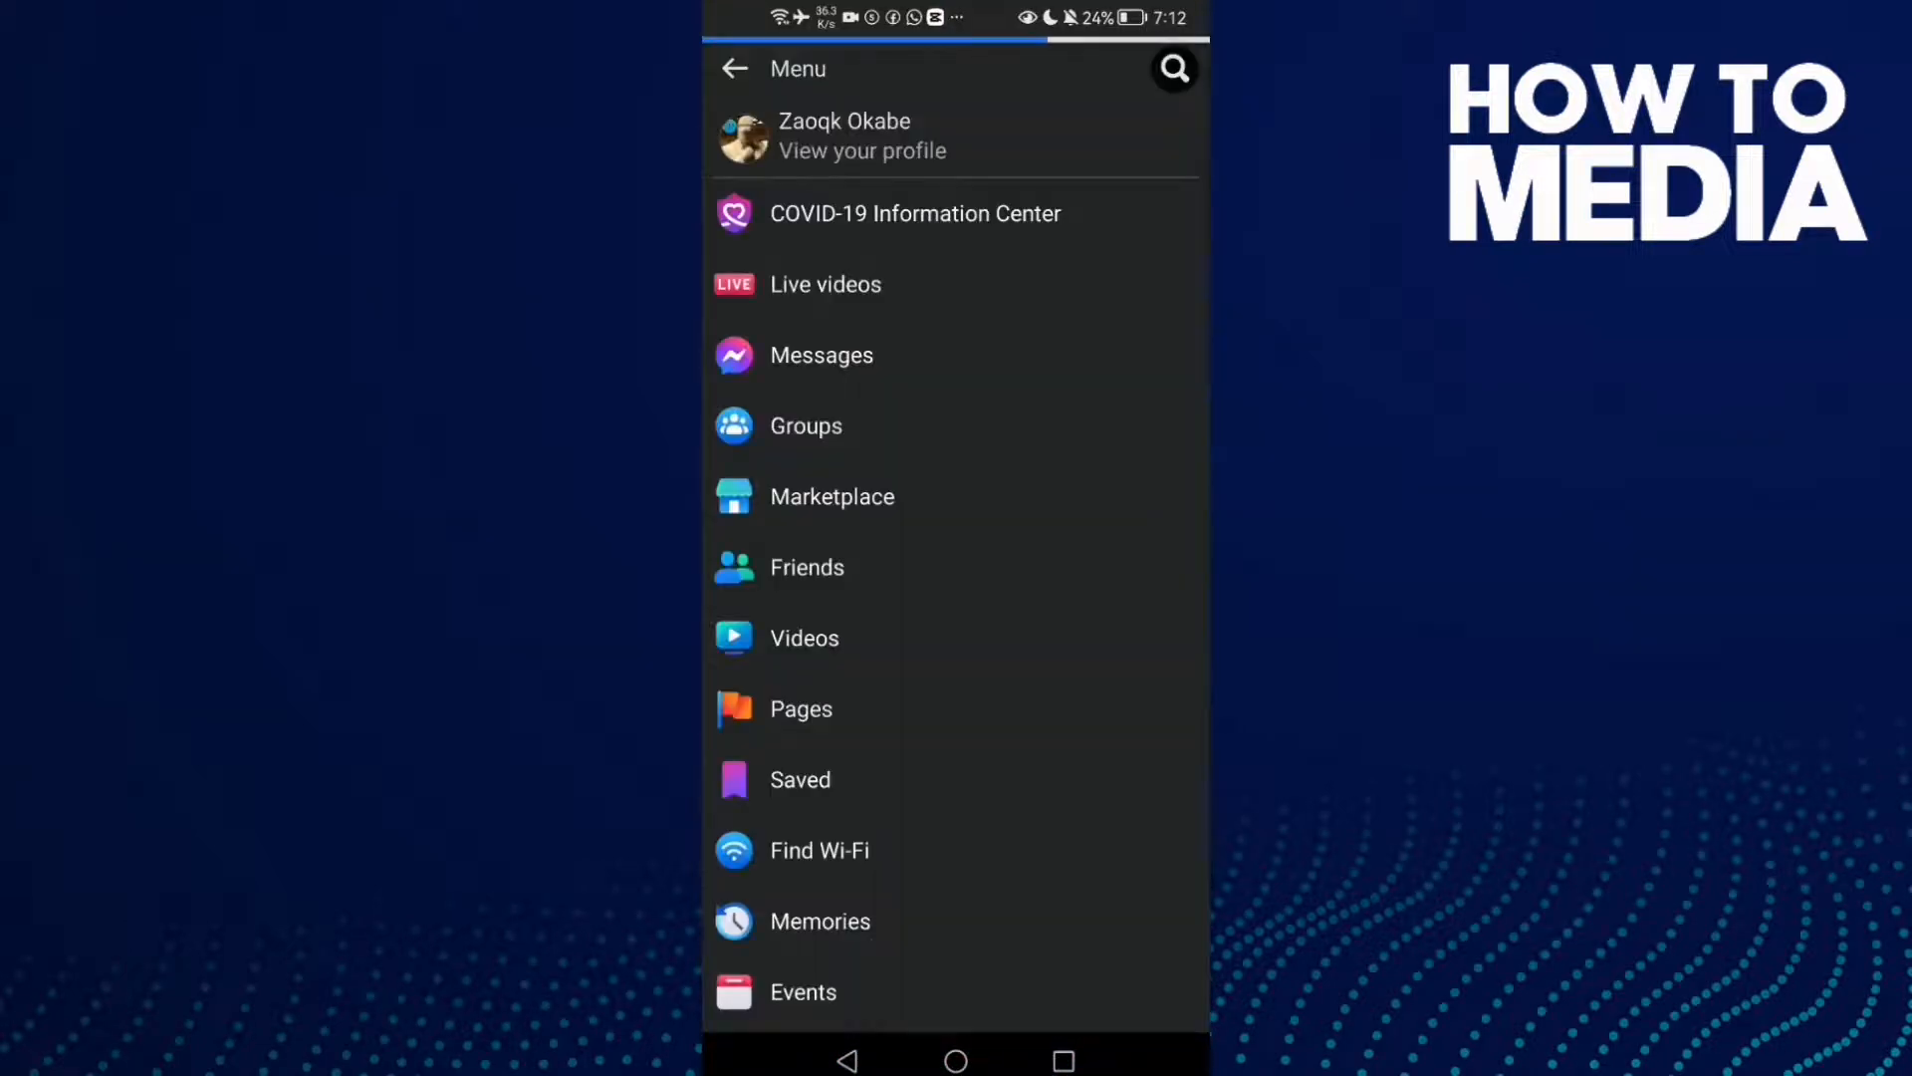
scroll("down", 3)
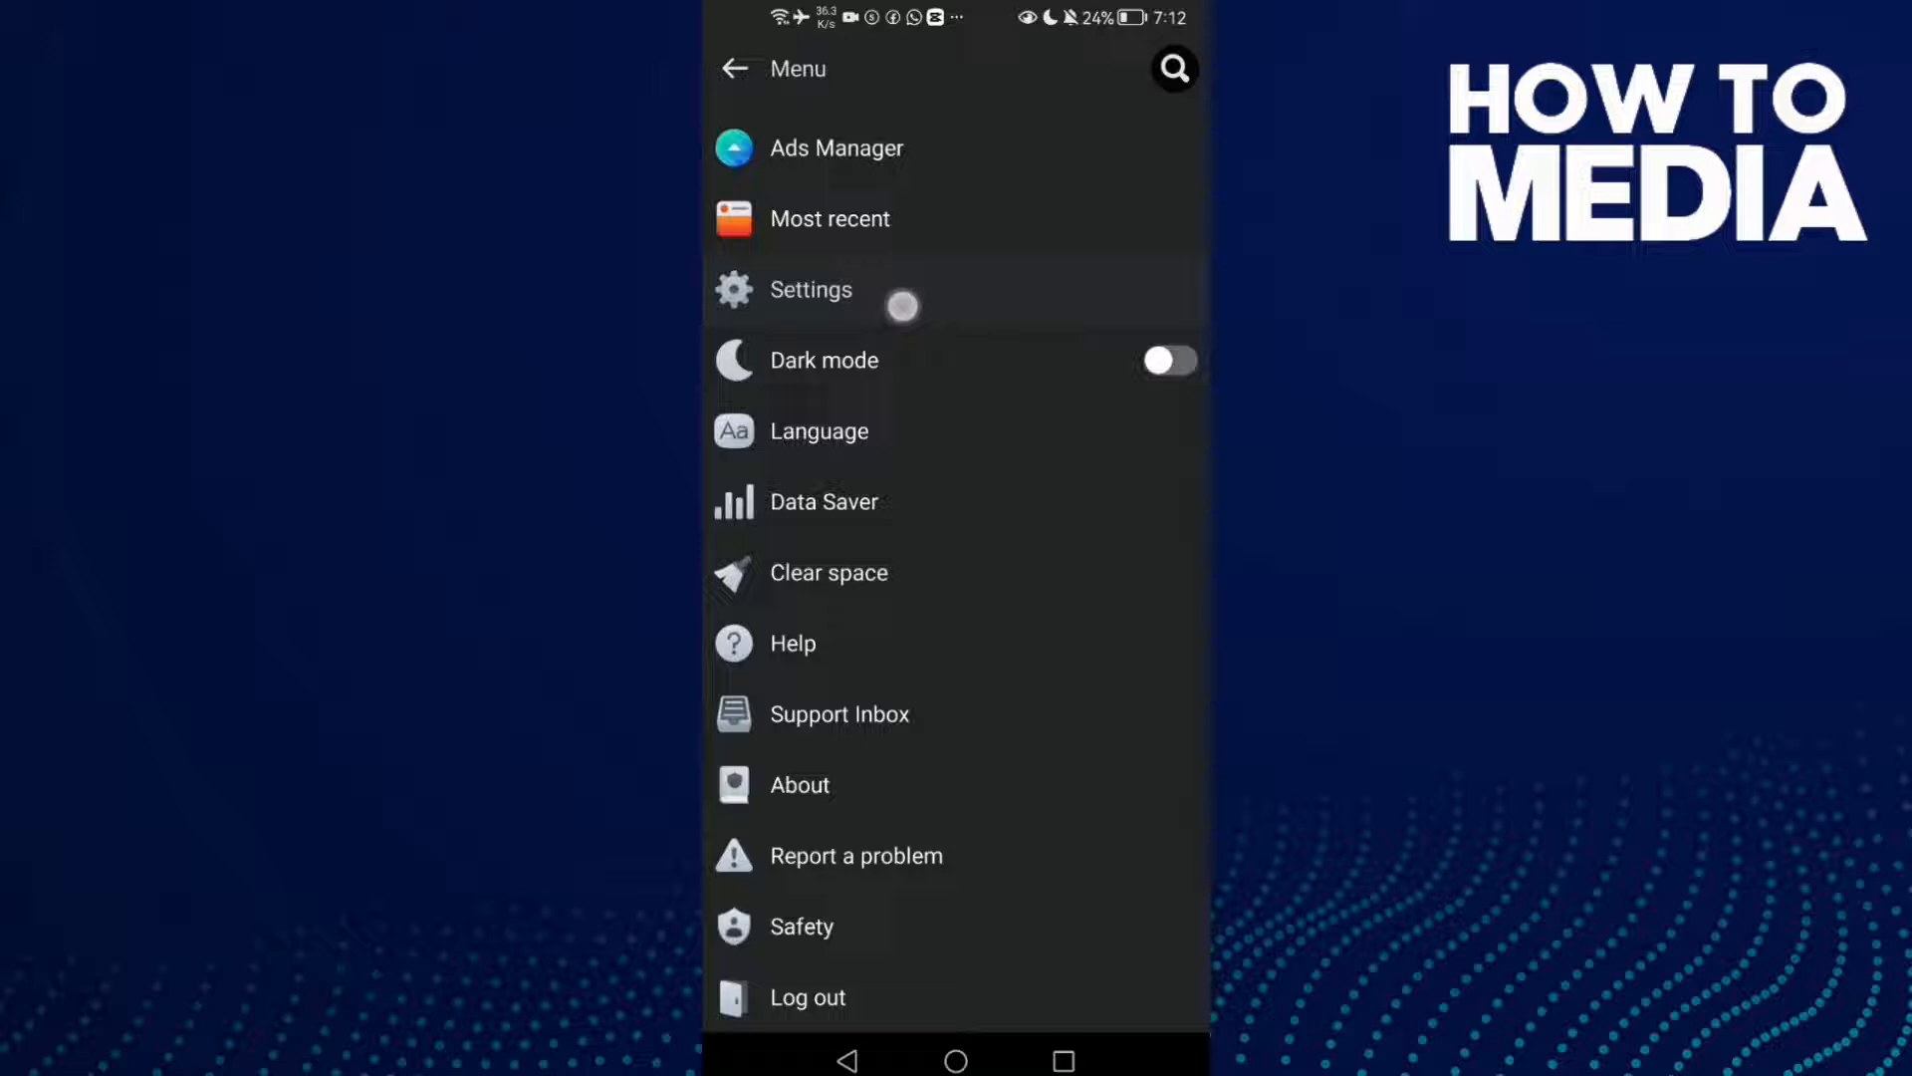
left_click(811, 289)
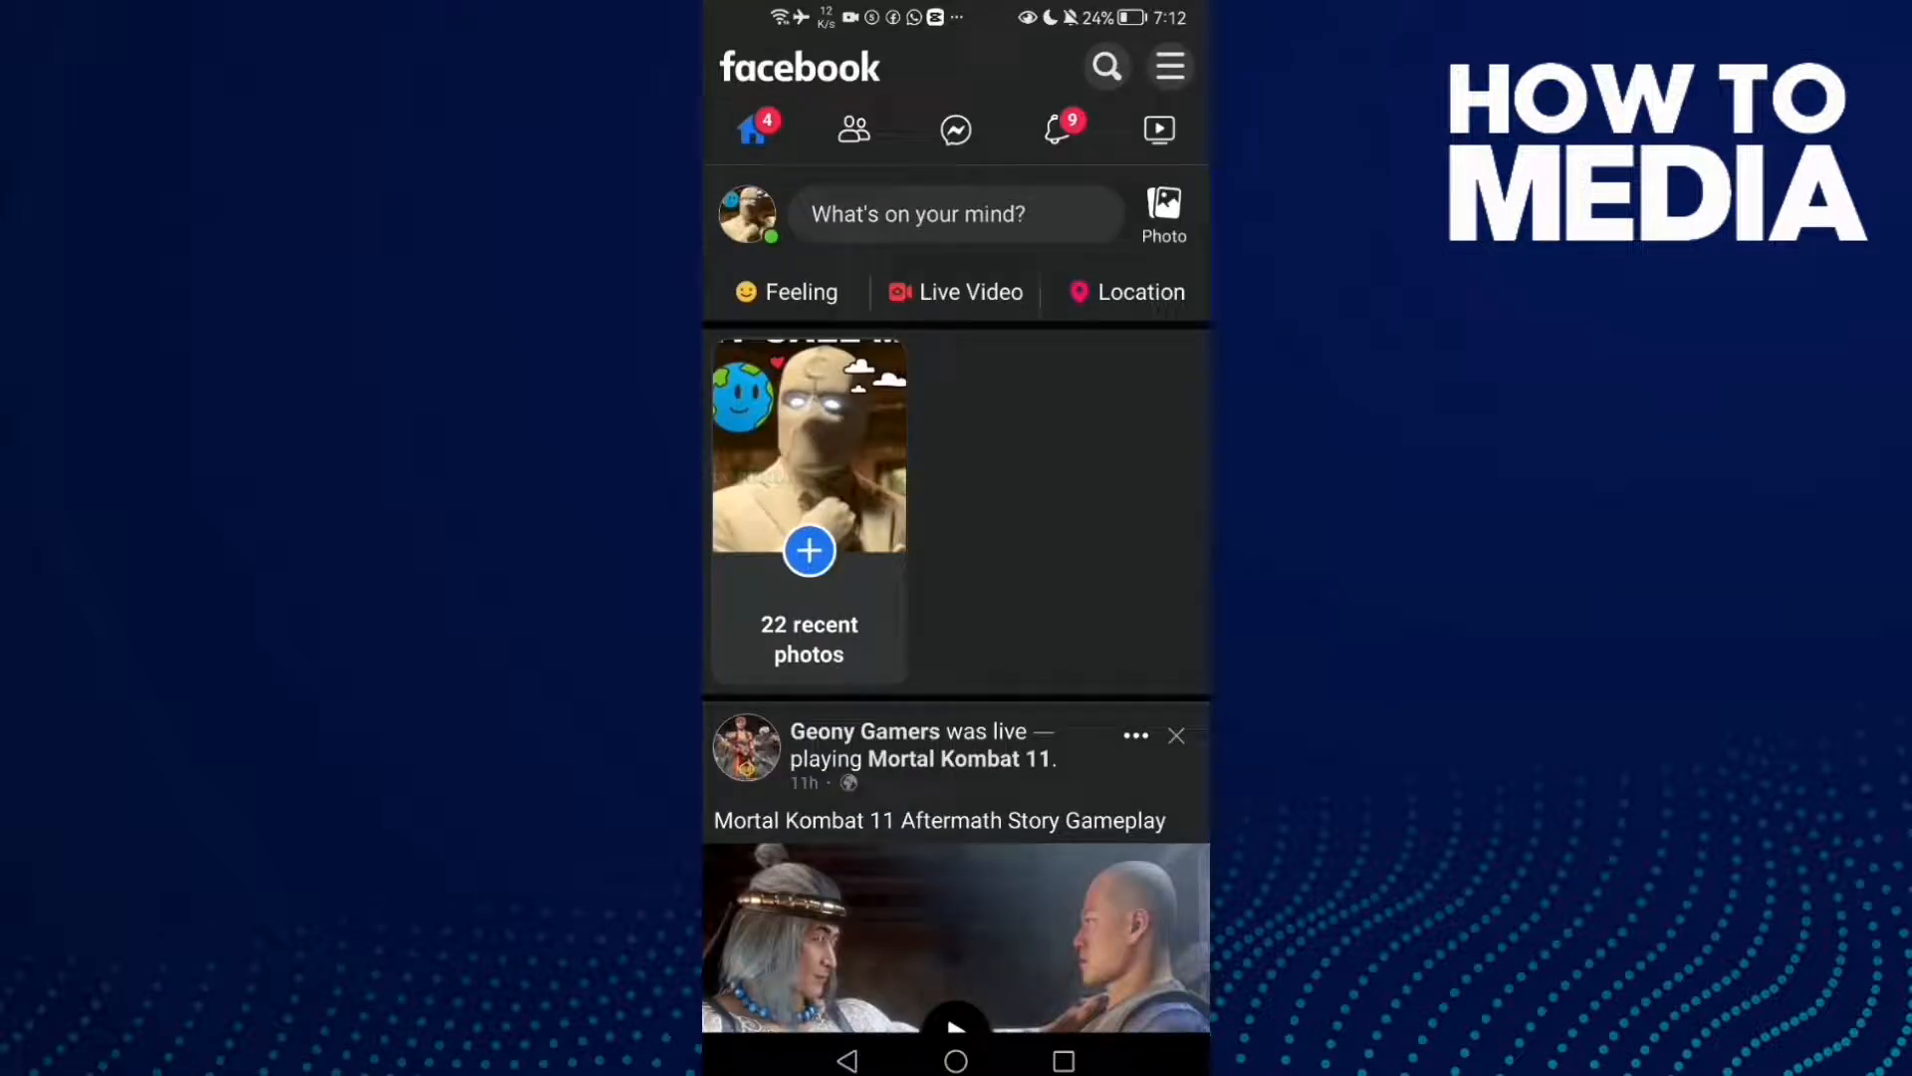
Go to your own profile from the menu and show its extra options list
left_click(1167, 66)
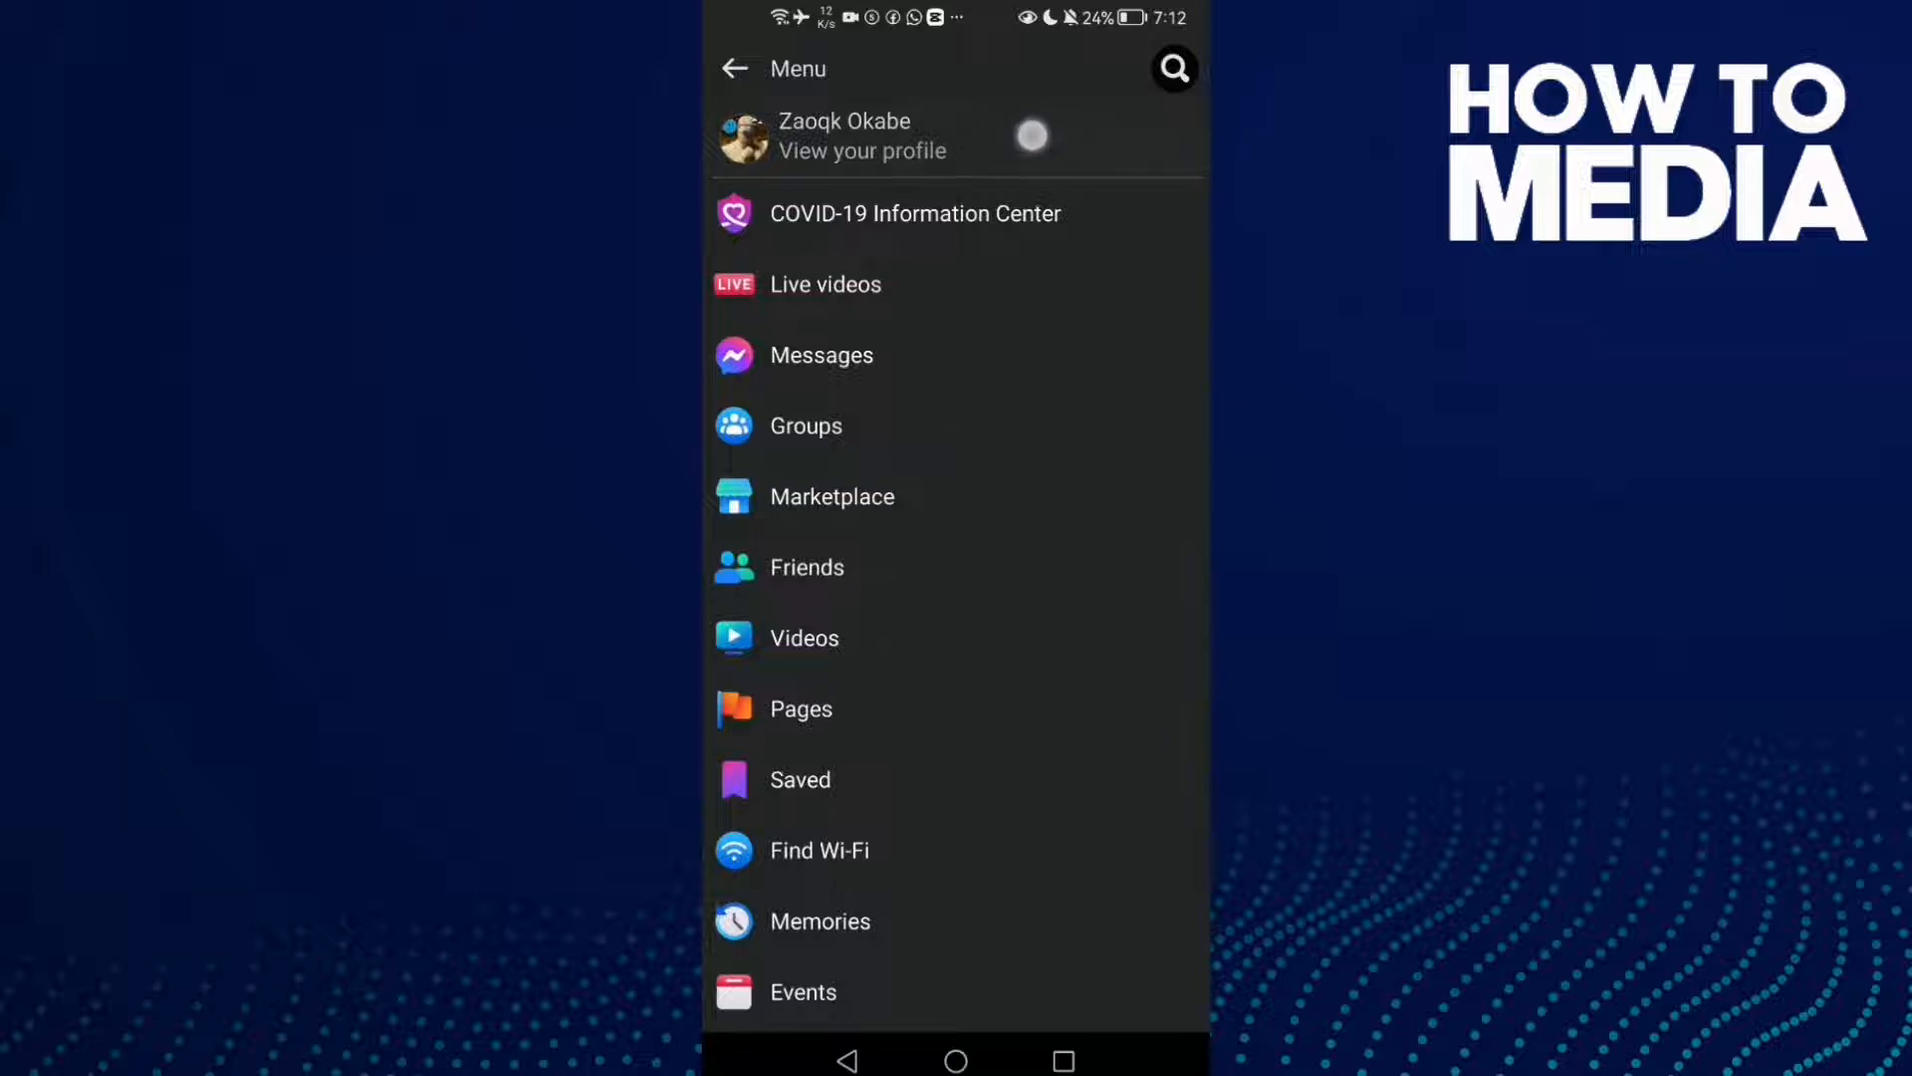
left_click(860, 135)
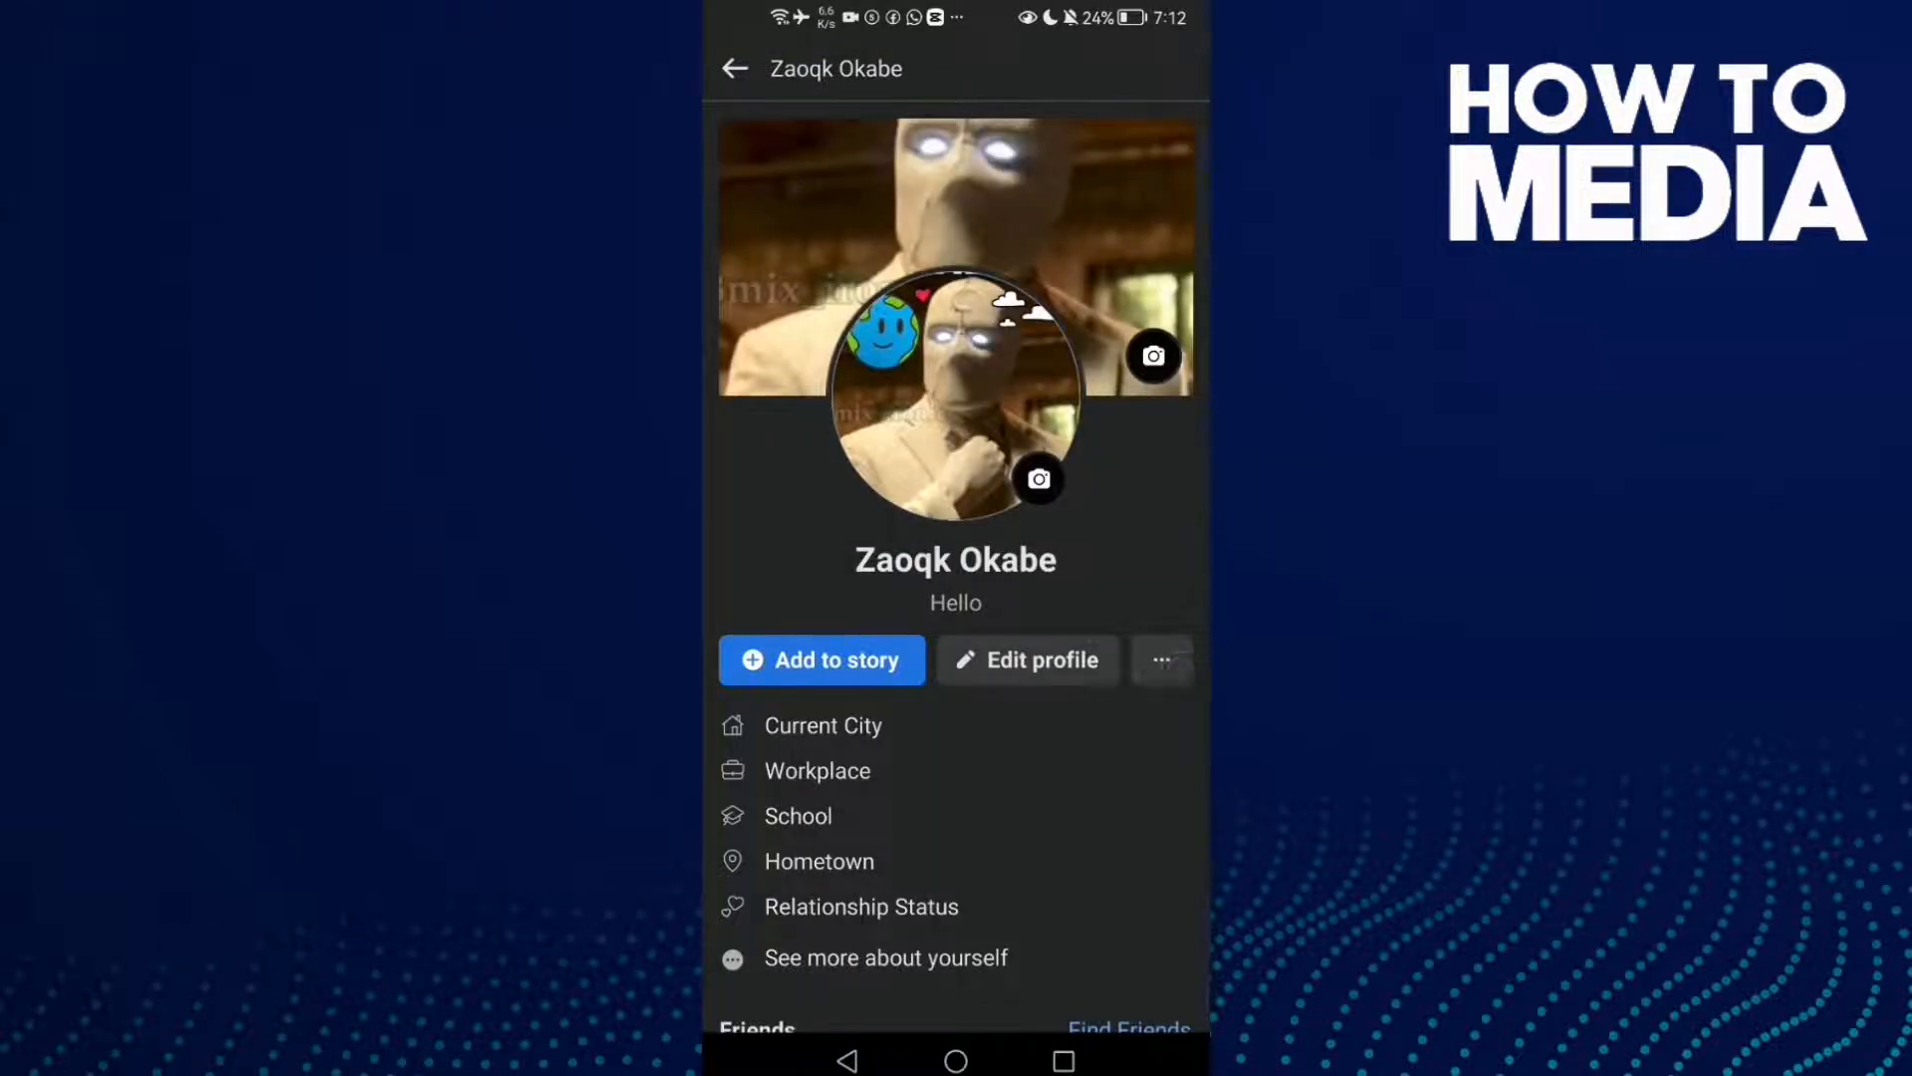
left_click(1159, 659)
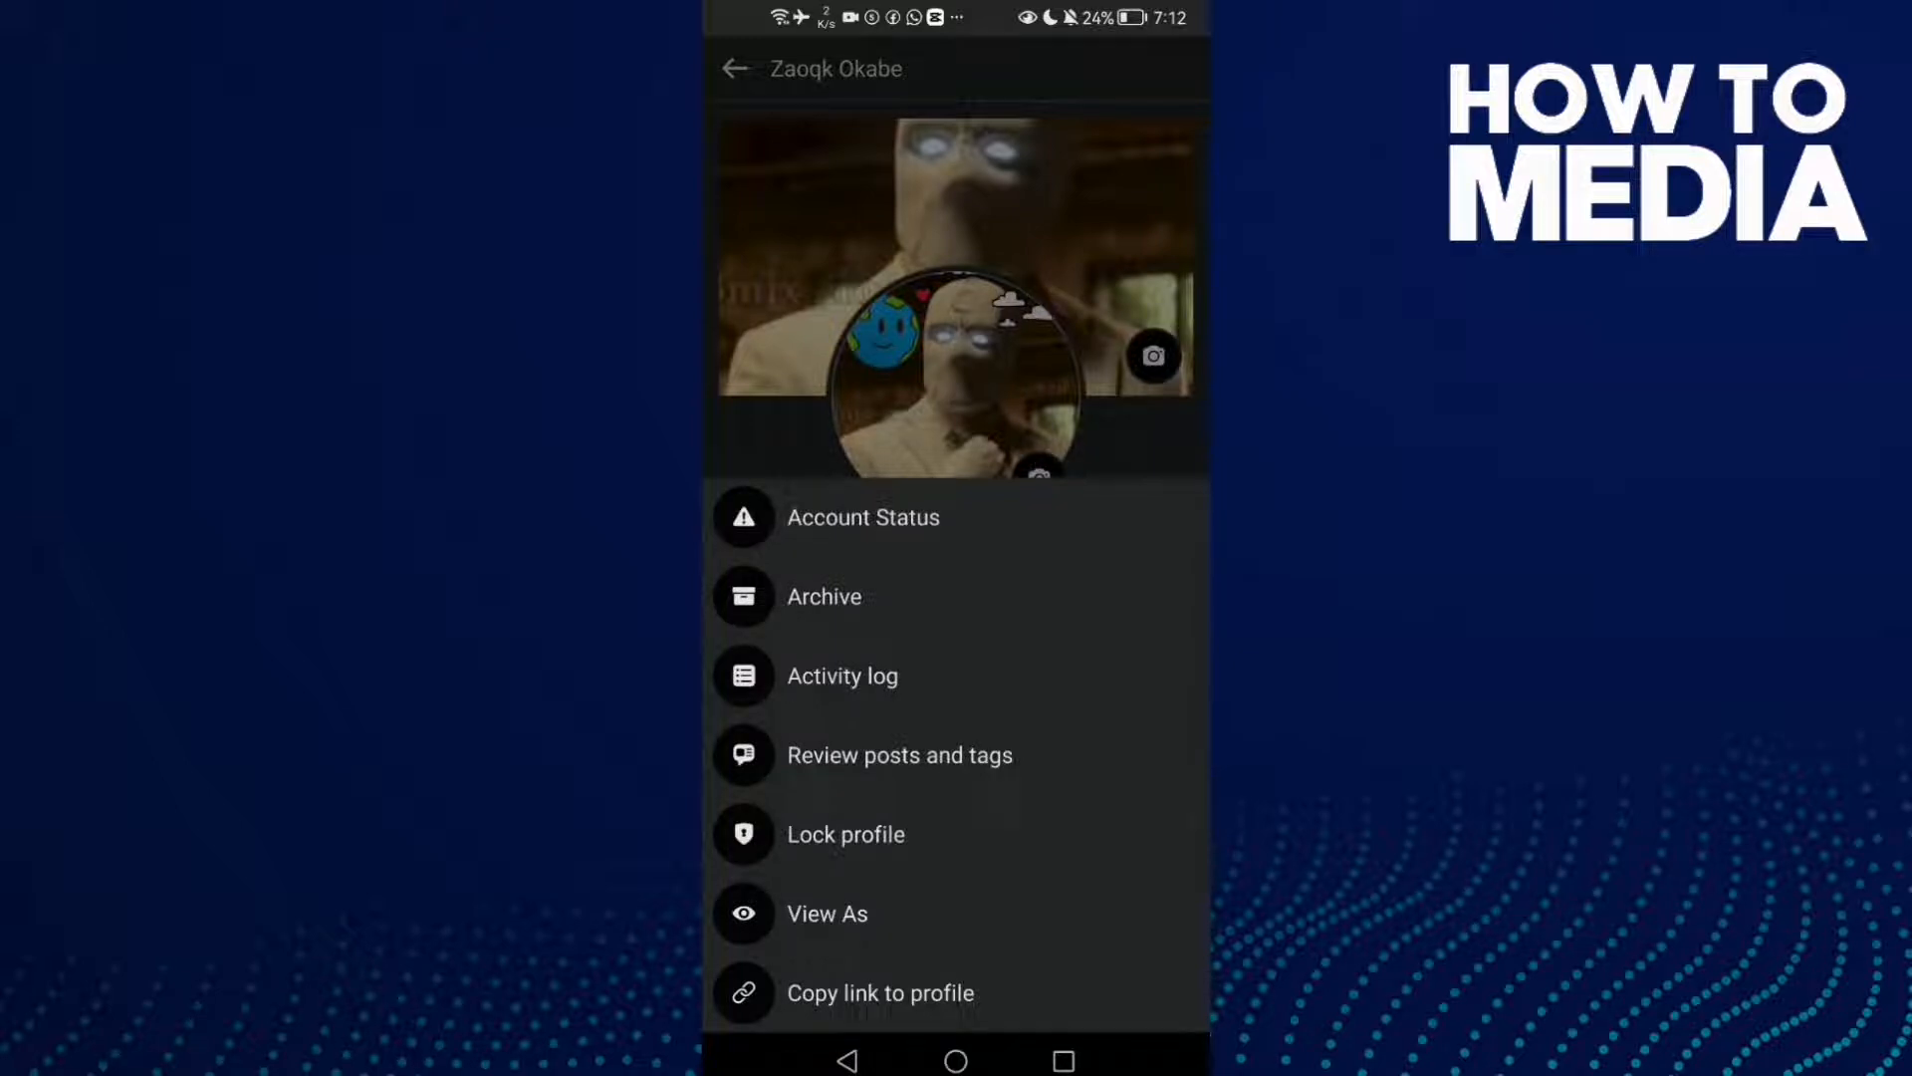
Open the Archive's Trash and select the trashed new video post
left_click(825, 596)
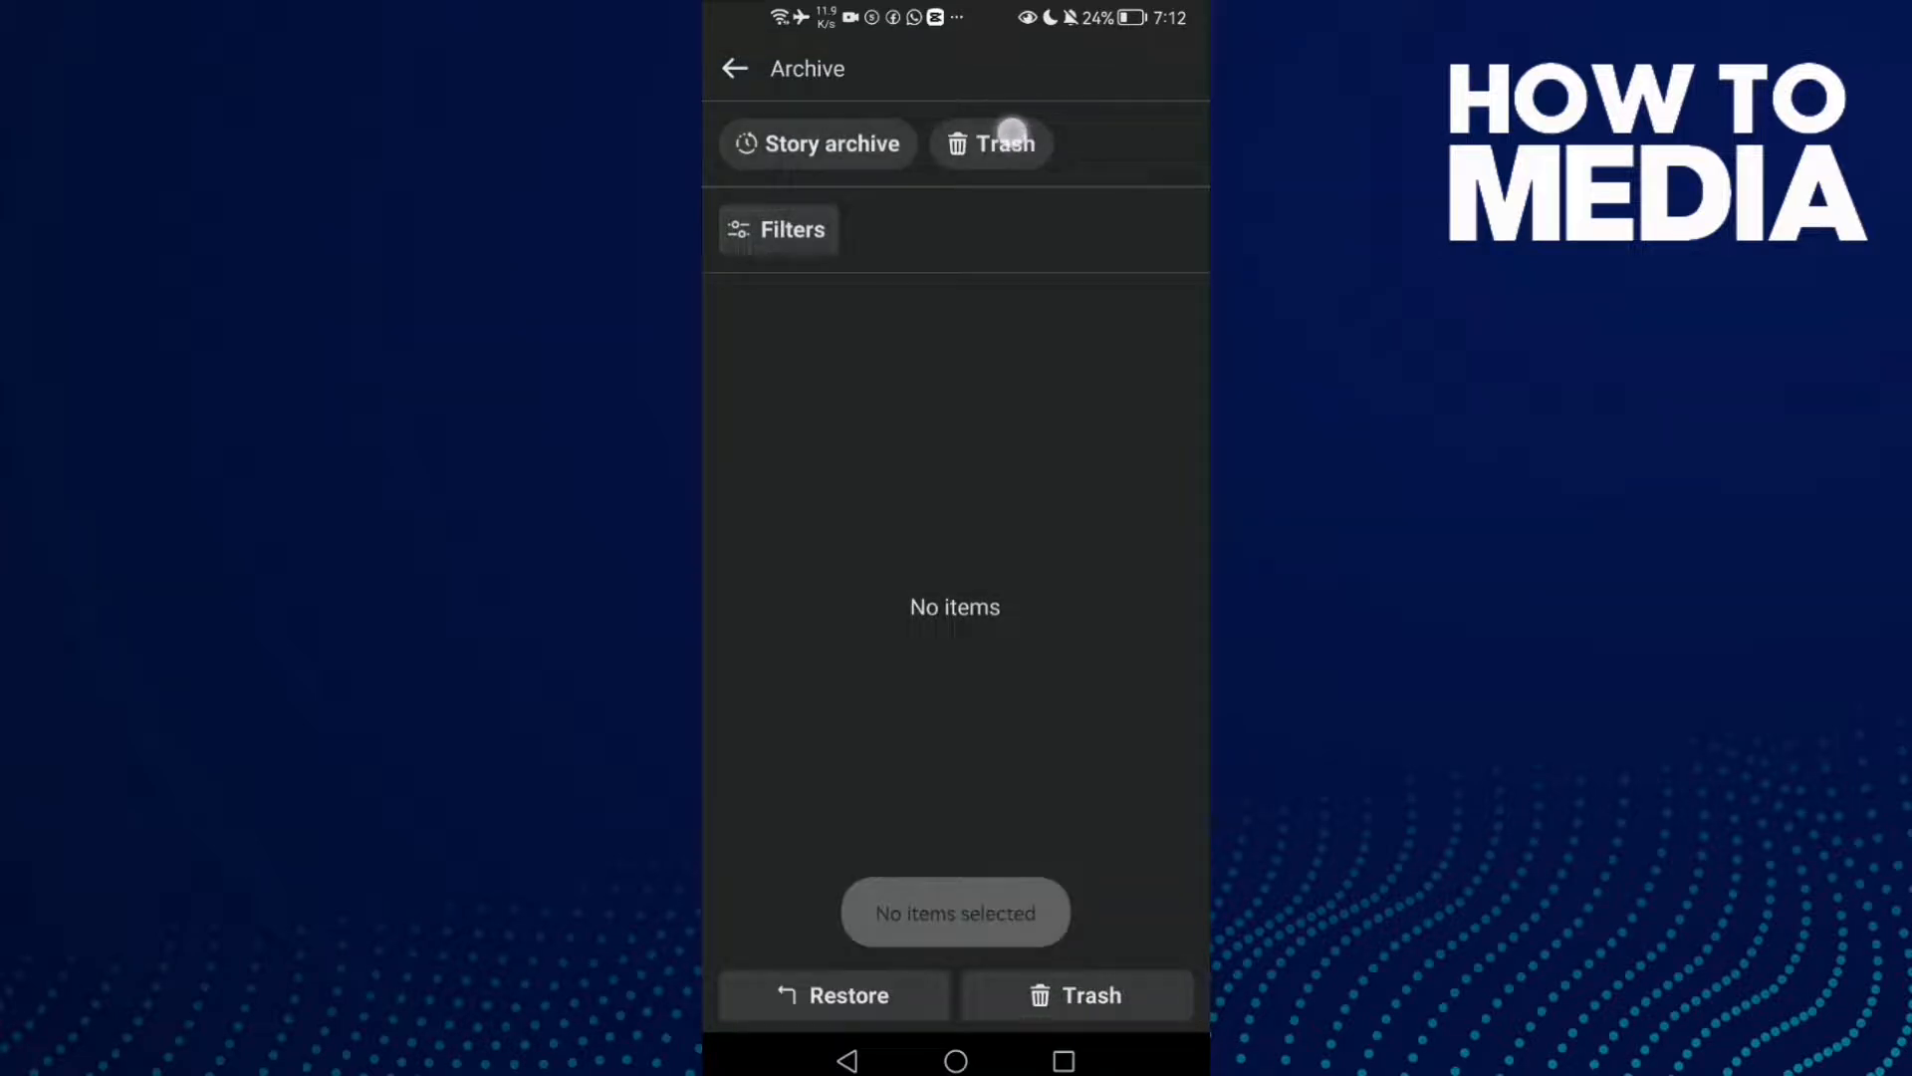
left_click(992, 142)
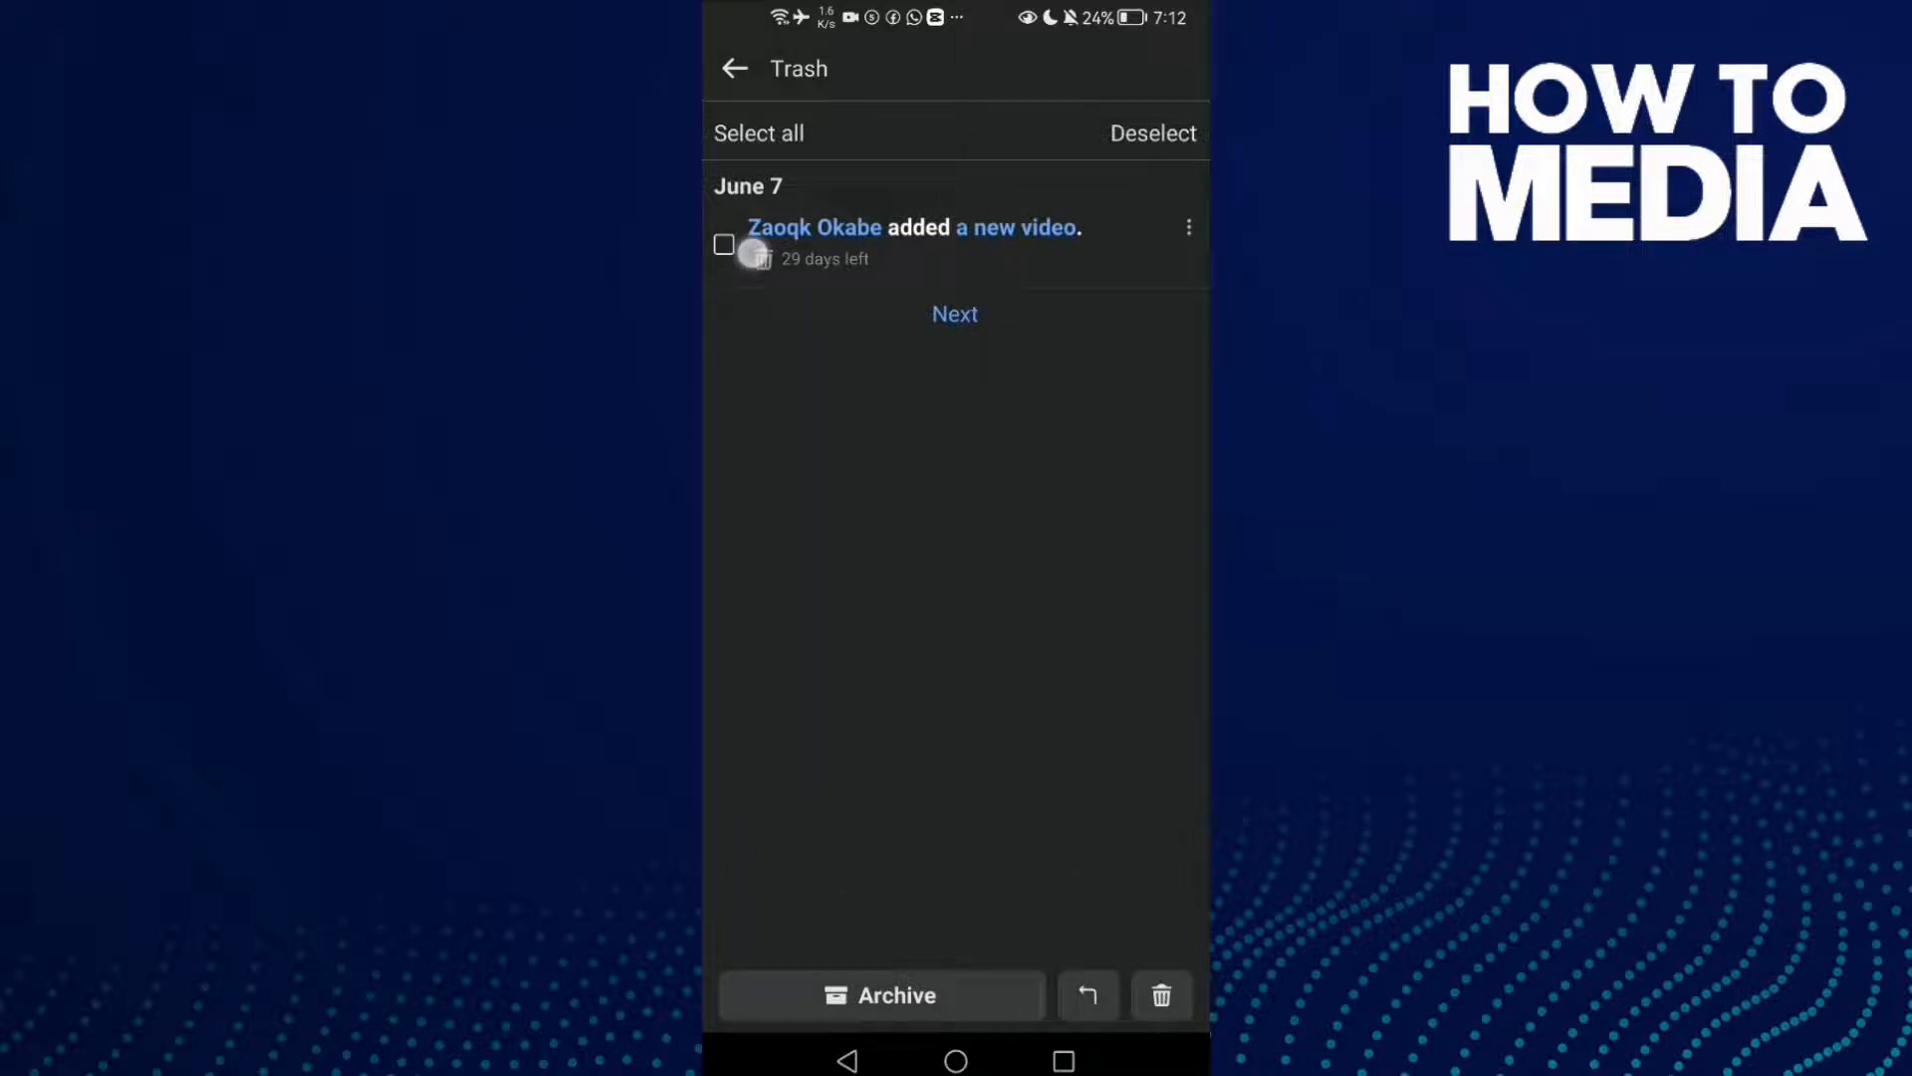
left_click(723, 245)
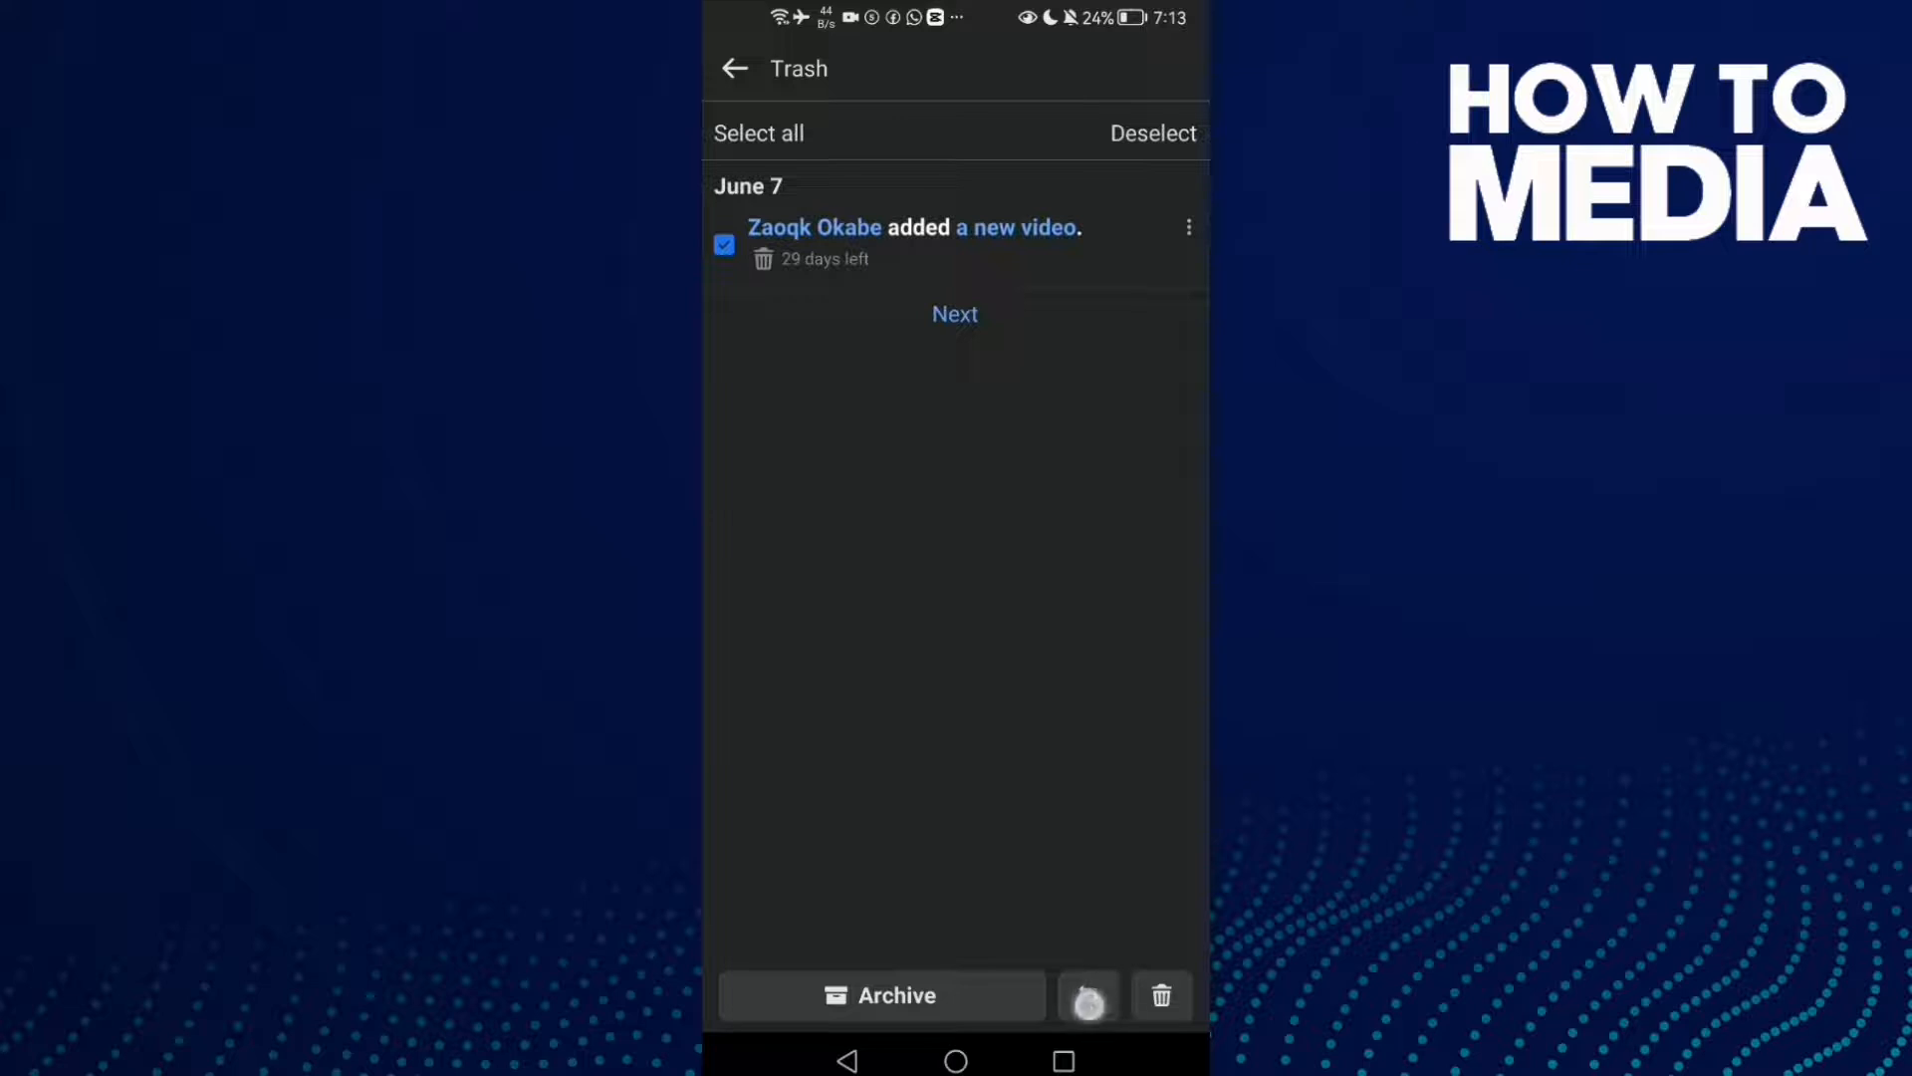
Restore the selected video post and confirm in the Restore to Profile dialog
left_click(1085, 995)
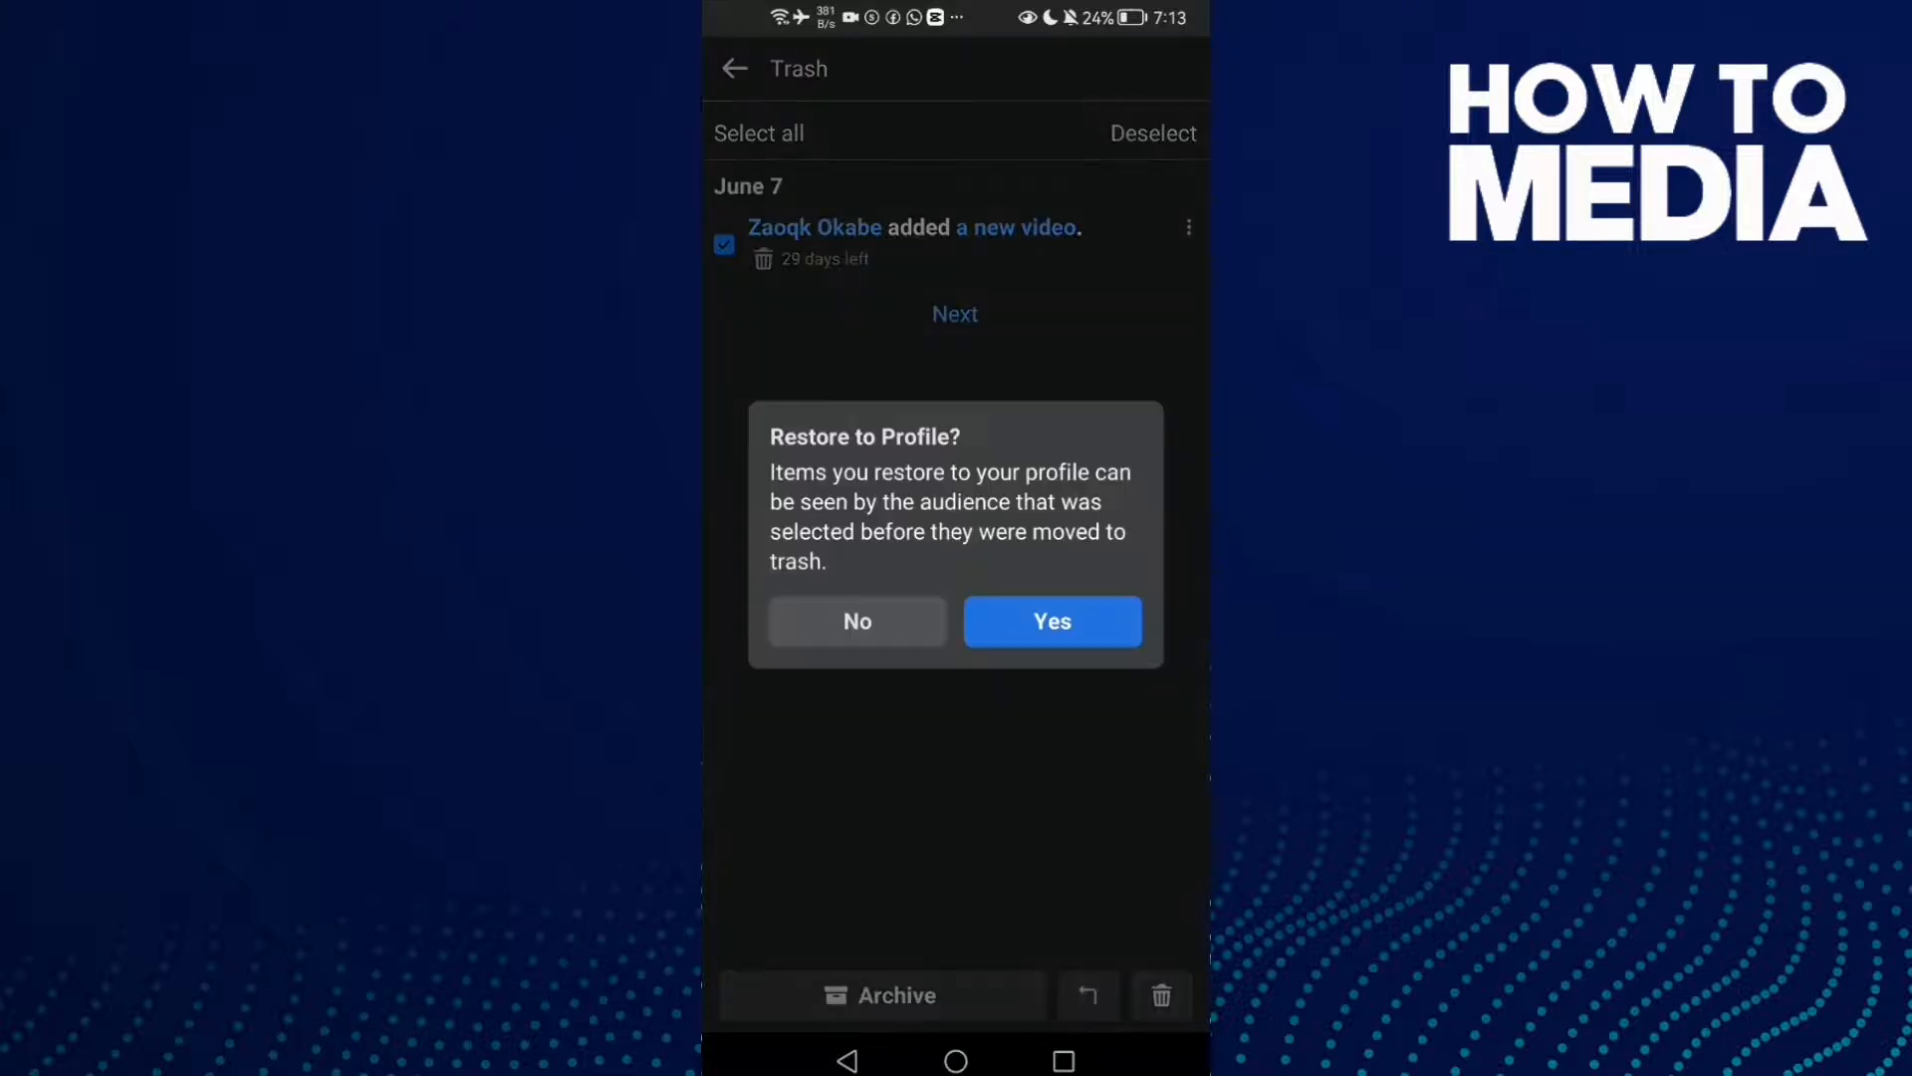
left_click(1052, 620)
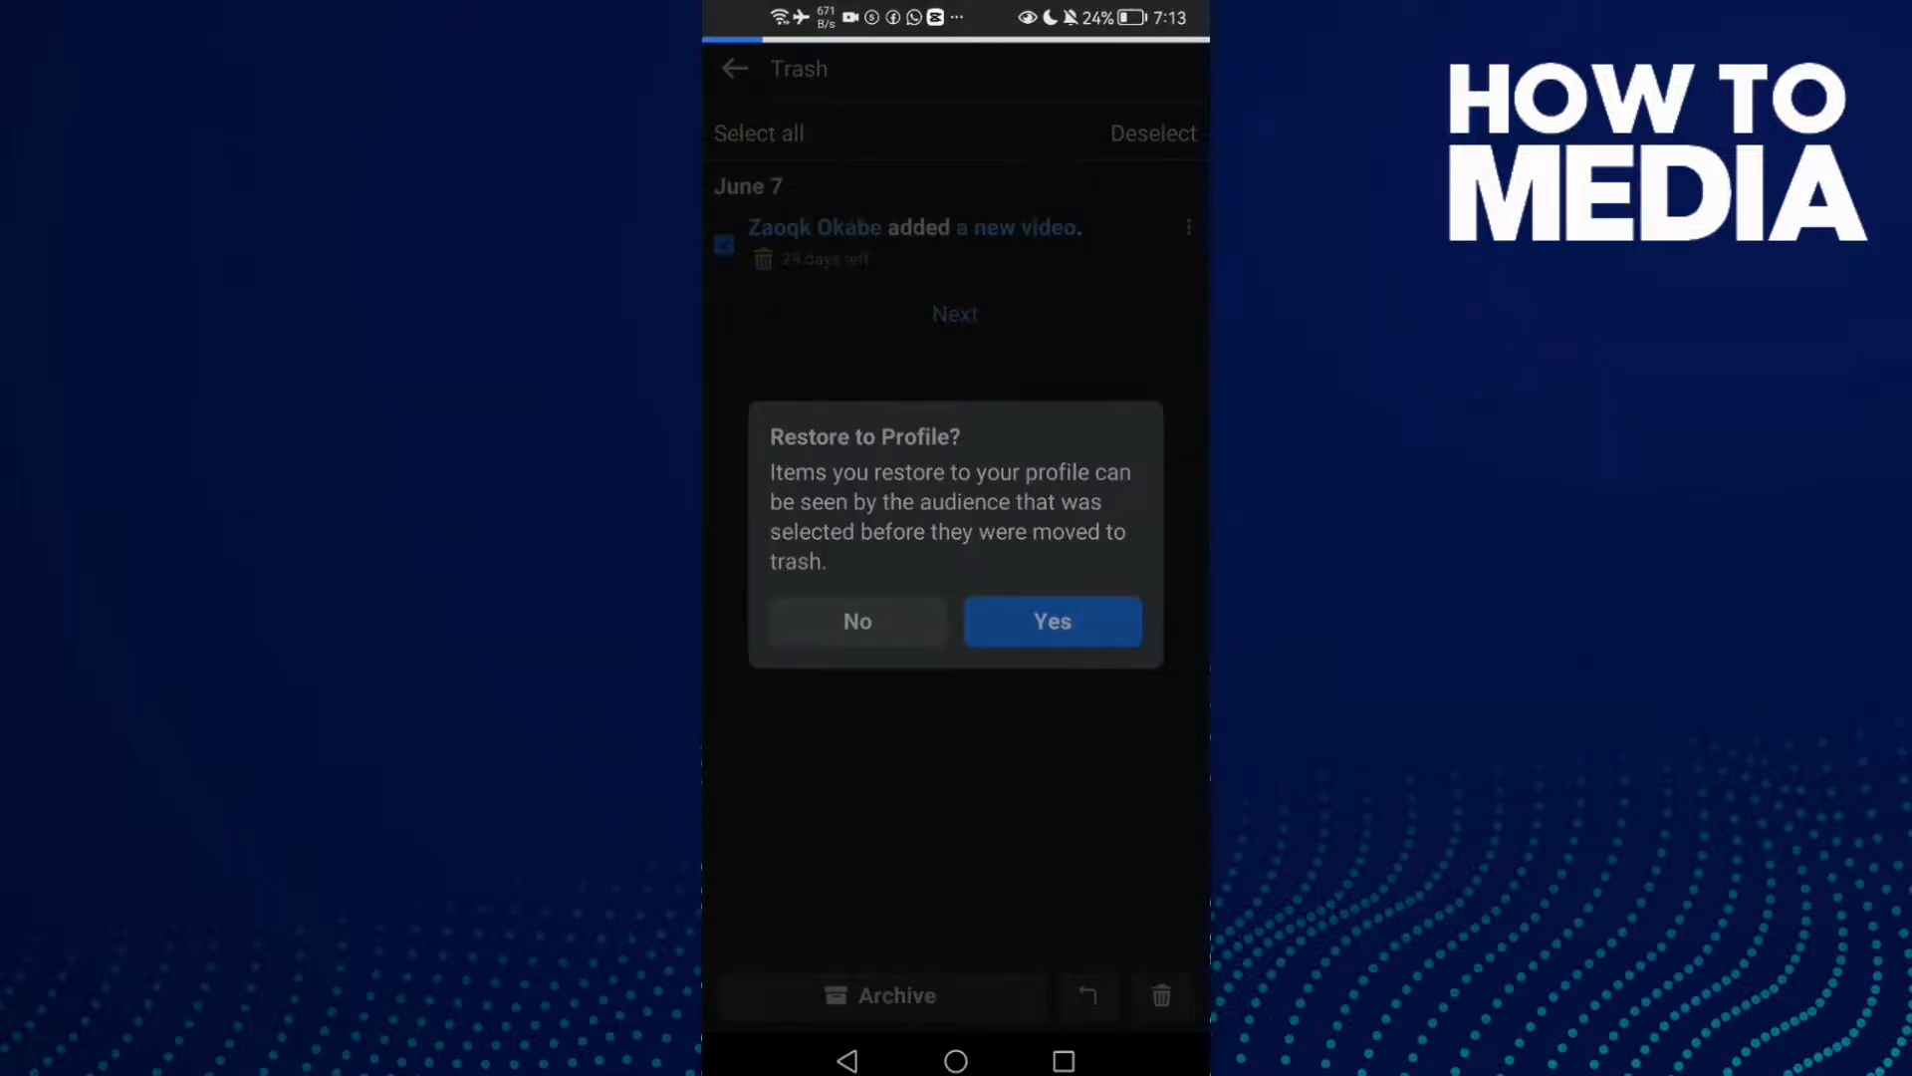